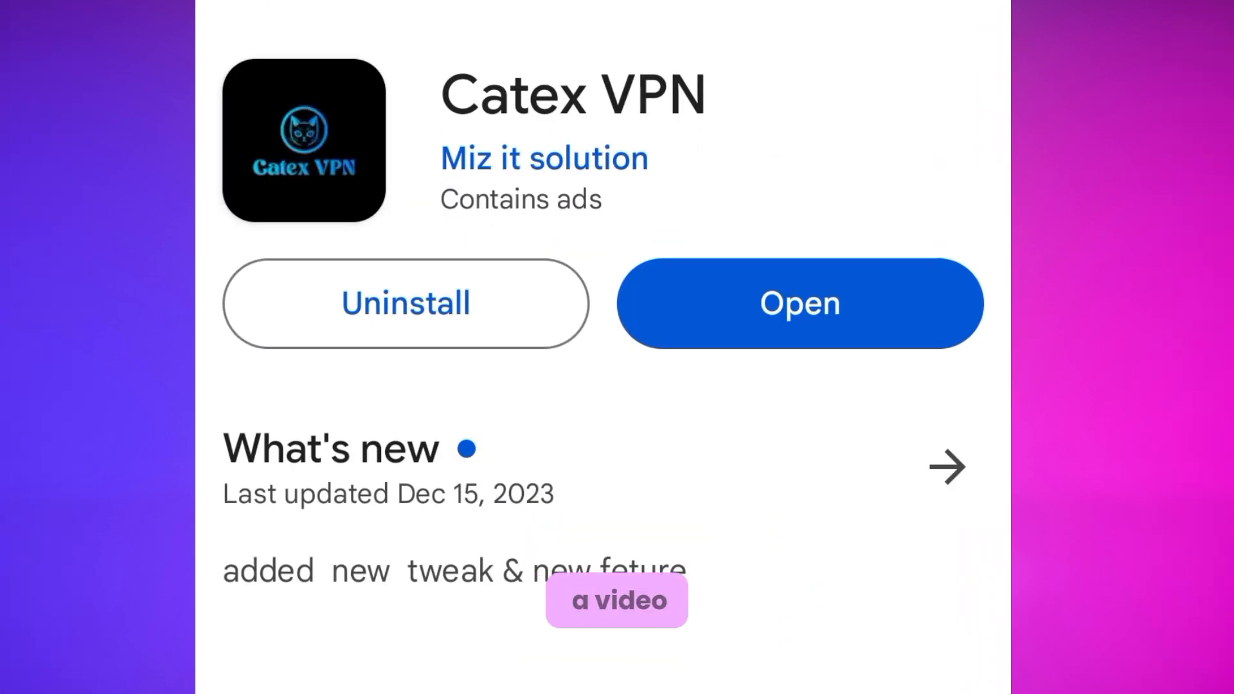
Scroll the package list to the G- Ghana | MTN 500MB daily offer and select it
scroll("down", 3)
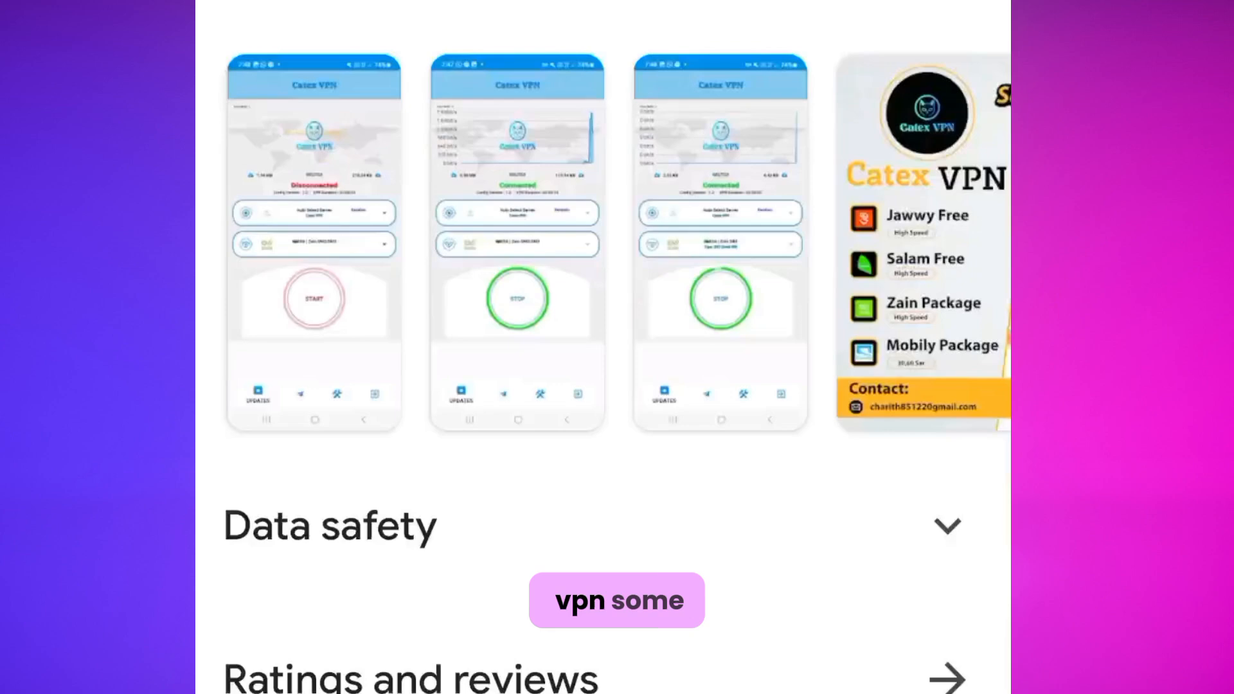
scroll("down", 3)
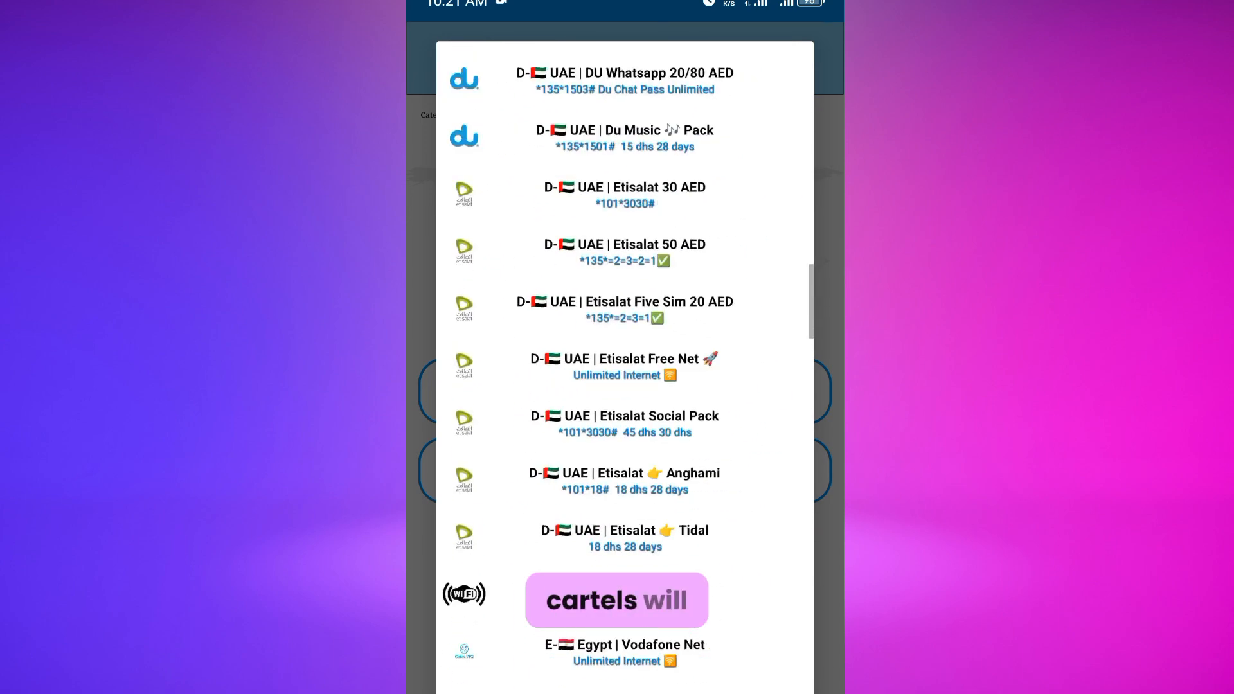
scroll("down", 3)
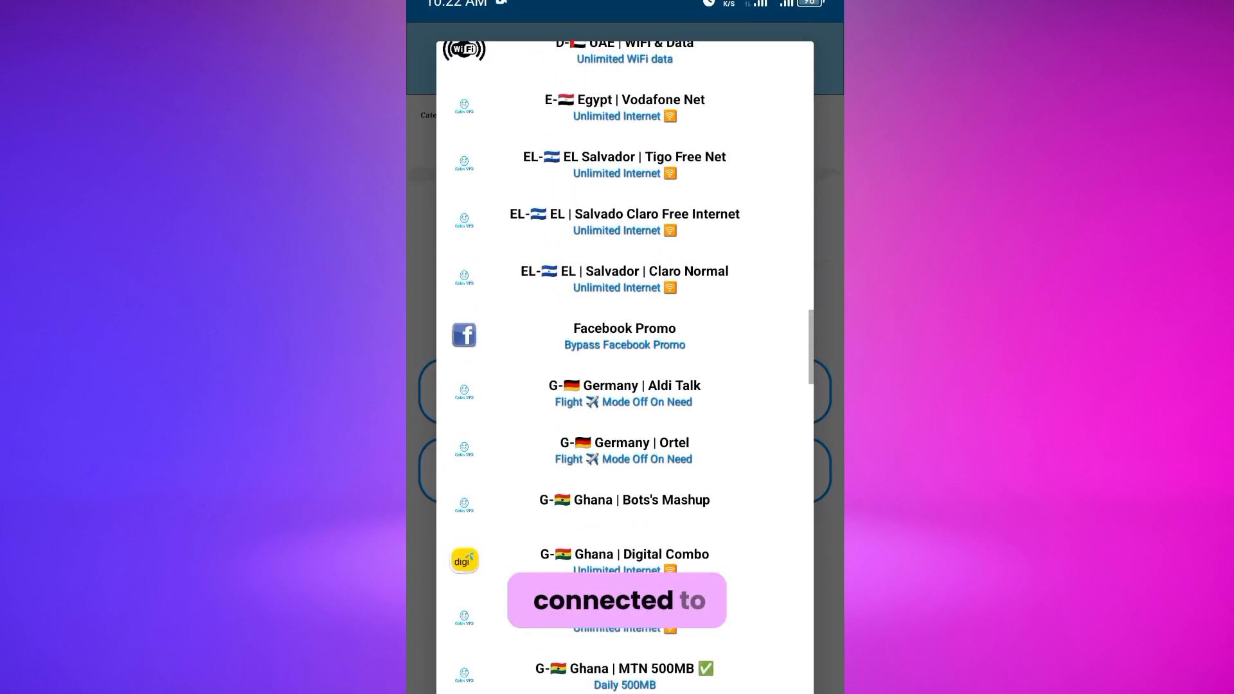
scroll("down", 3)
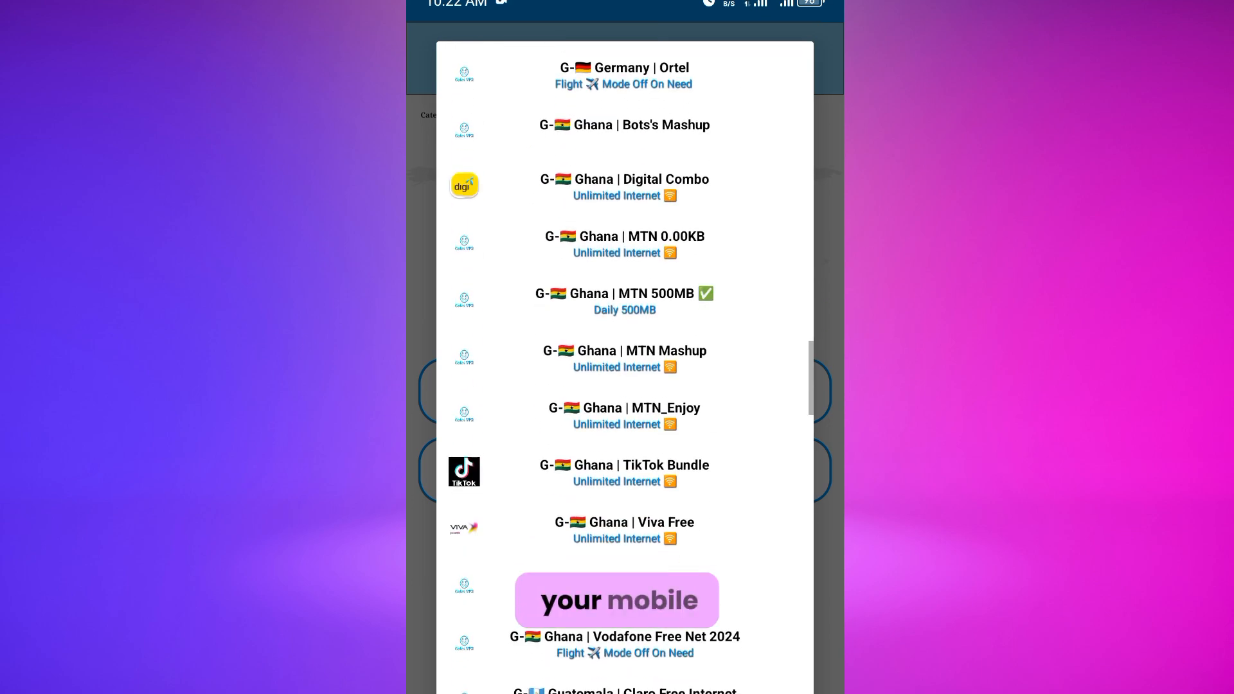
scroll("down", 3)
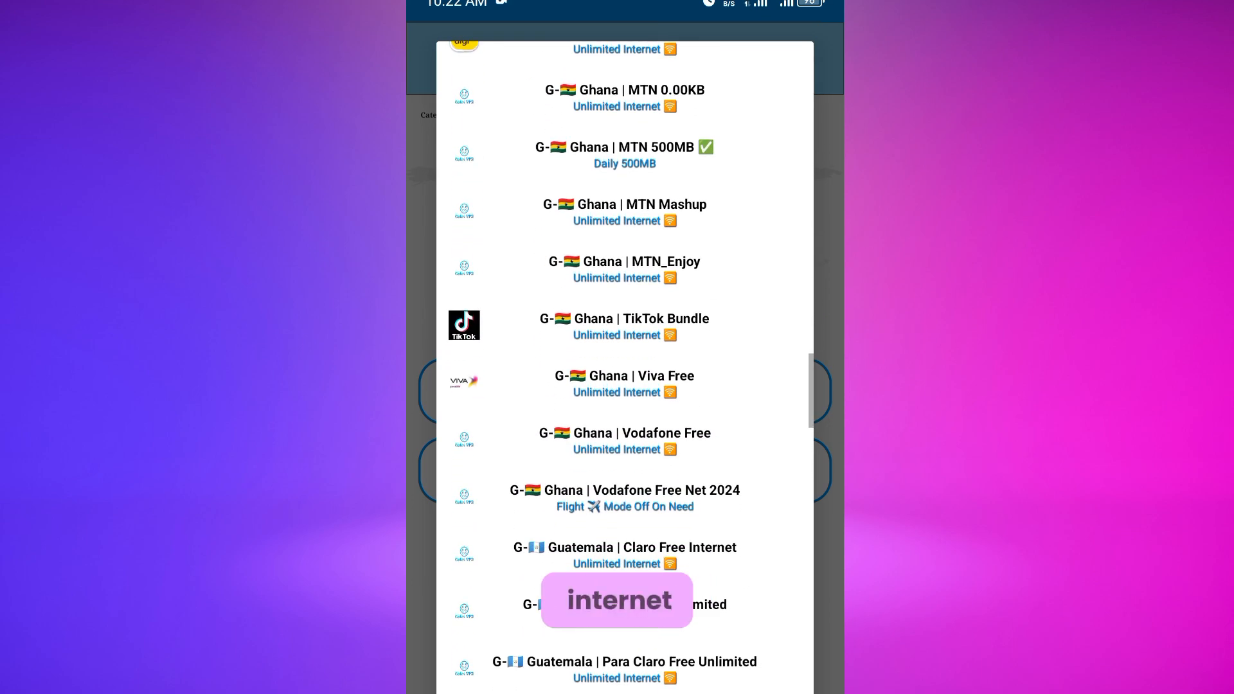
scroll("down", 3)
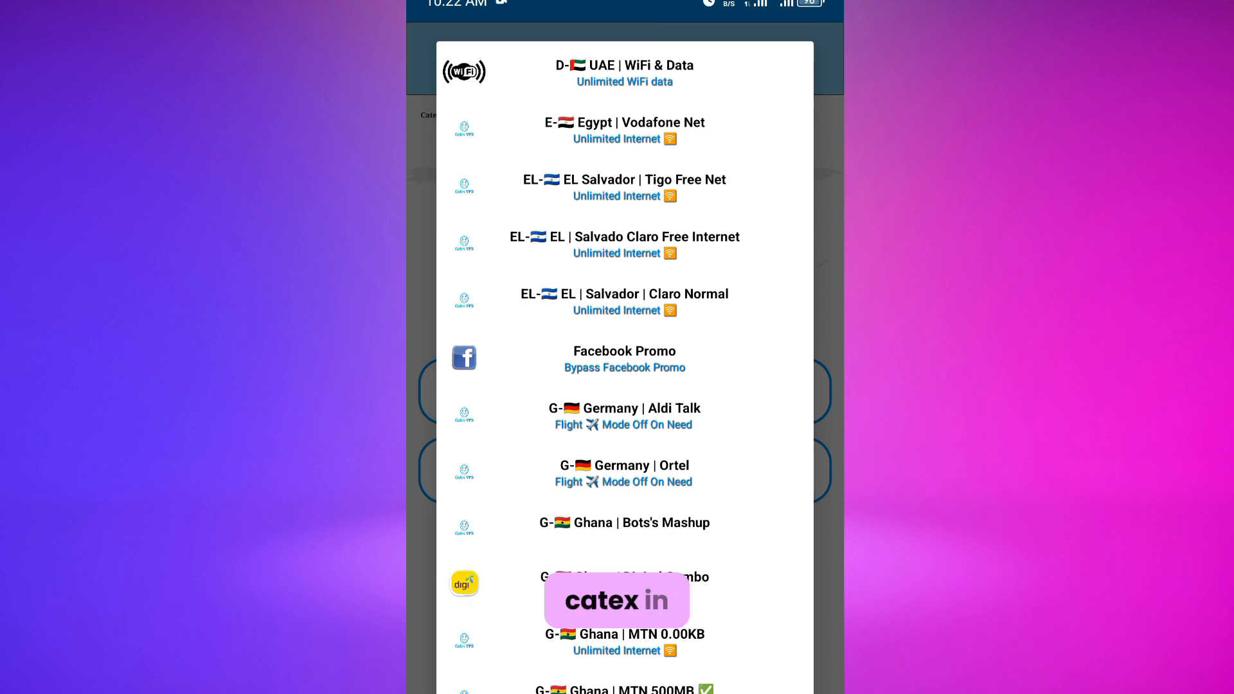
scroll("down", 3)
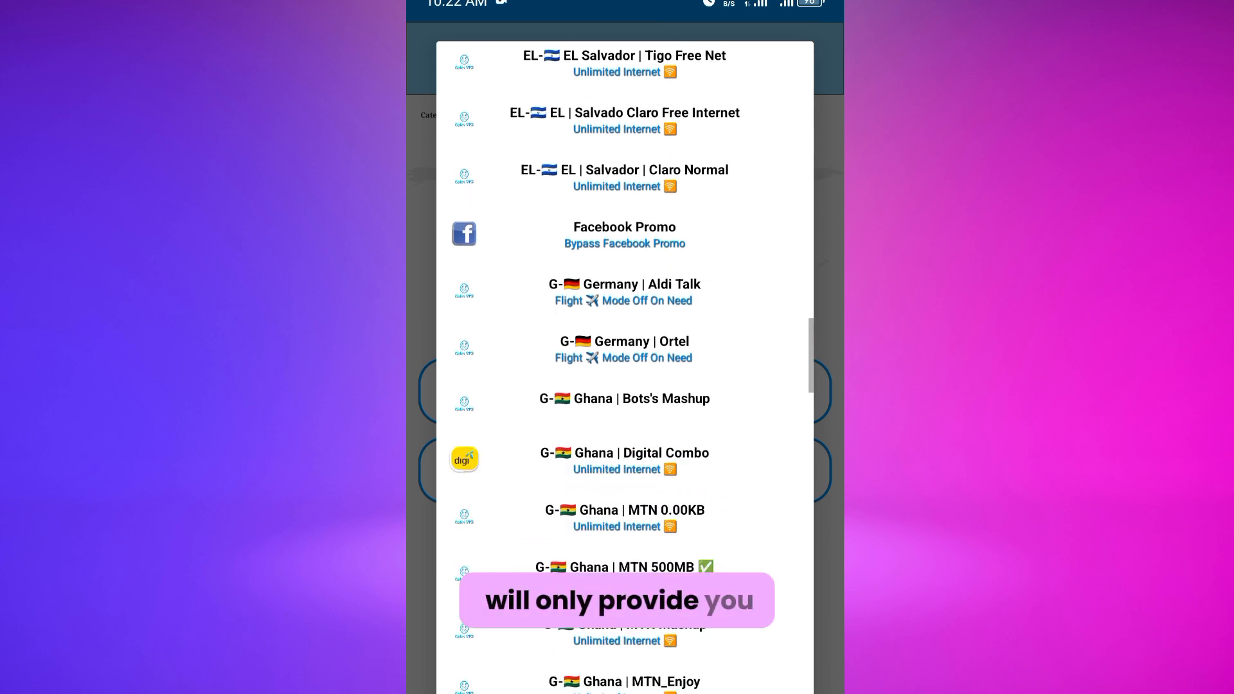
scroll("down", 3)
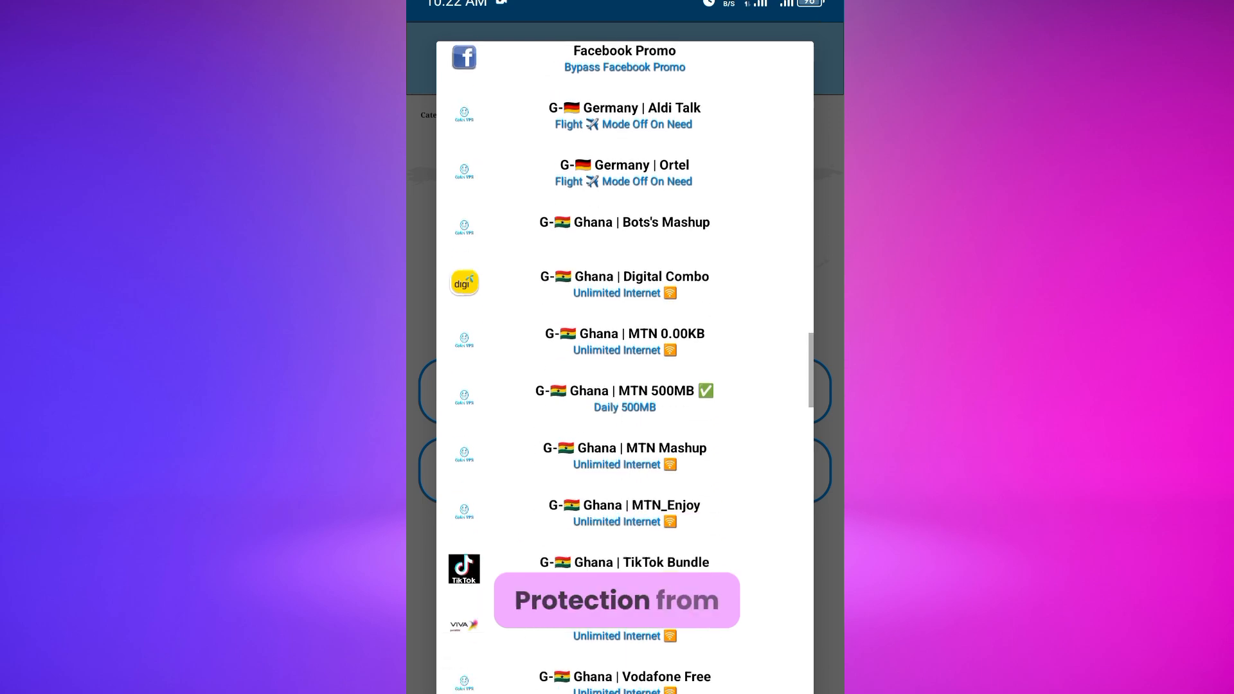
scroll("down", 3)
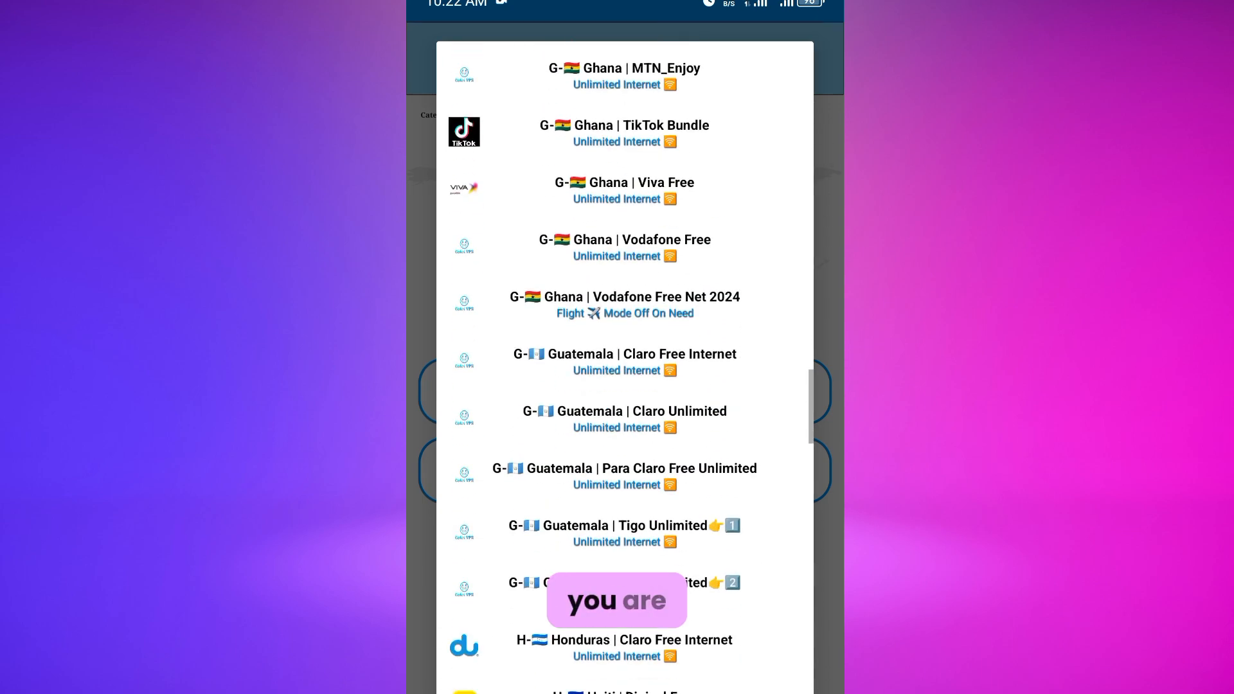
scroll("down", 3)
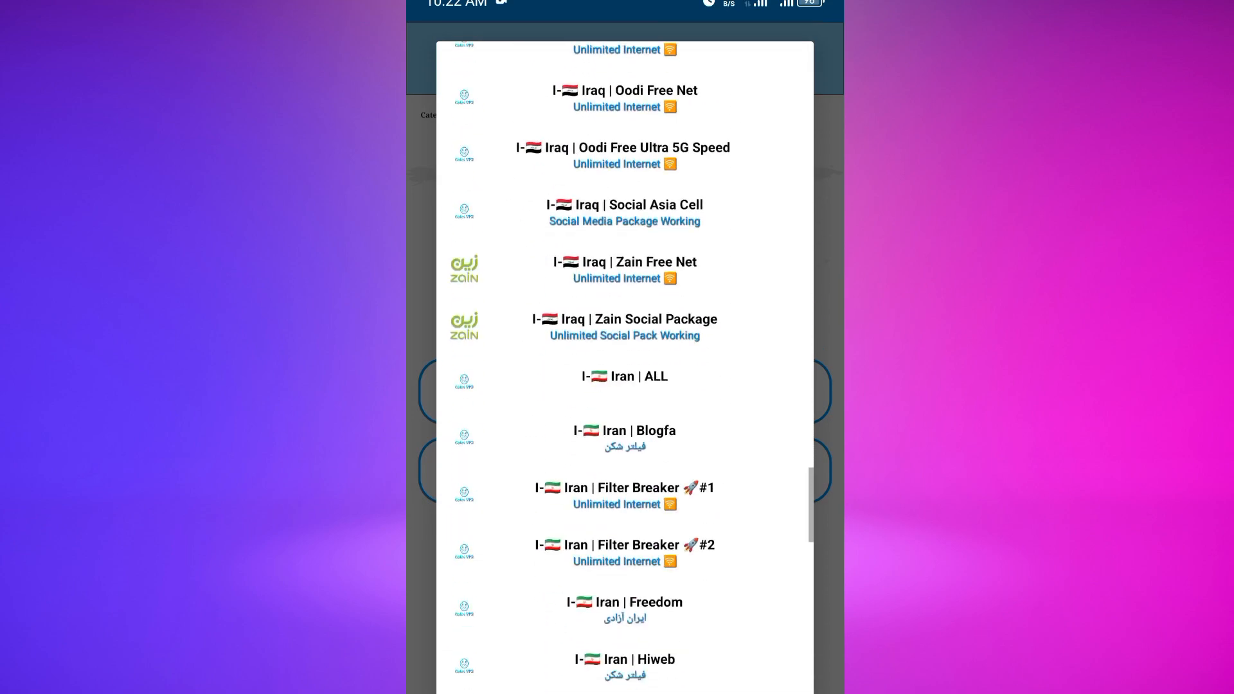
scroll("down", 3)
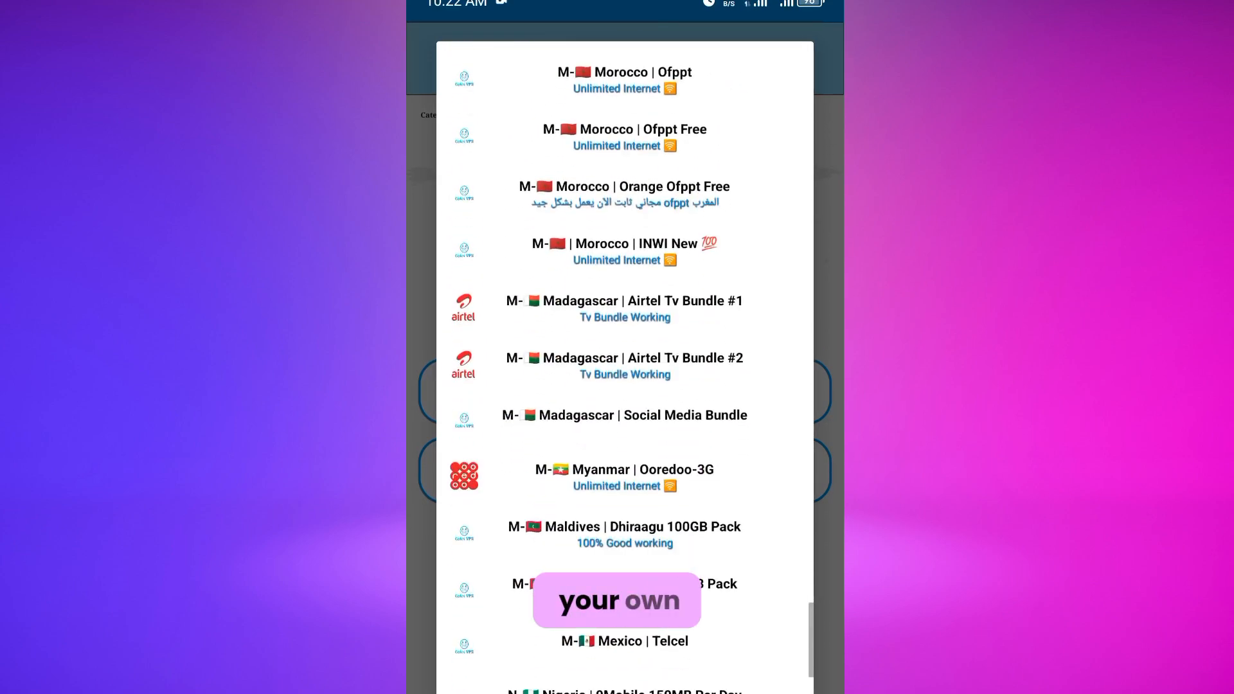
scroll("up", 3)
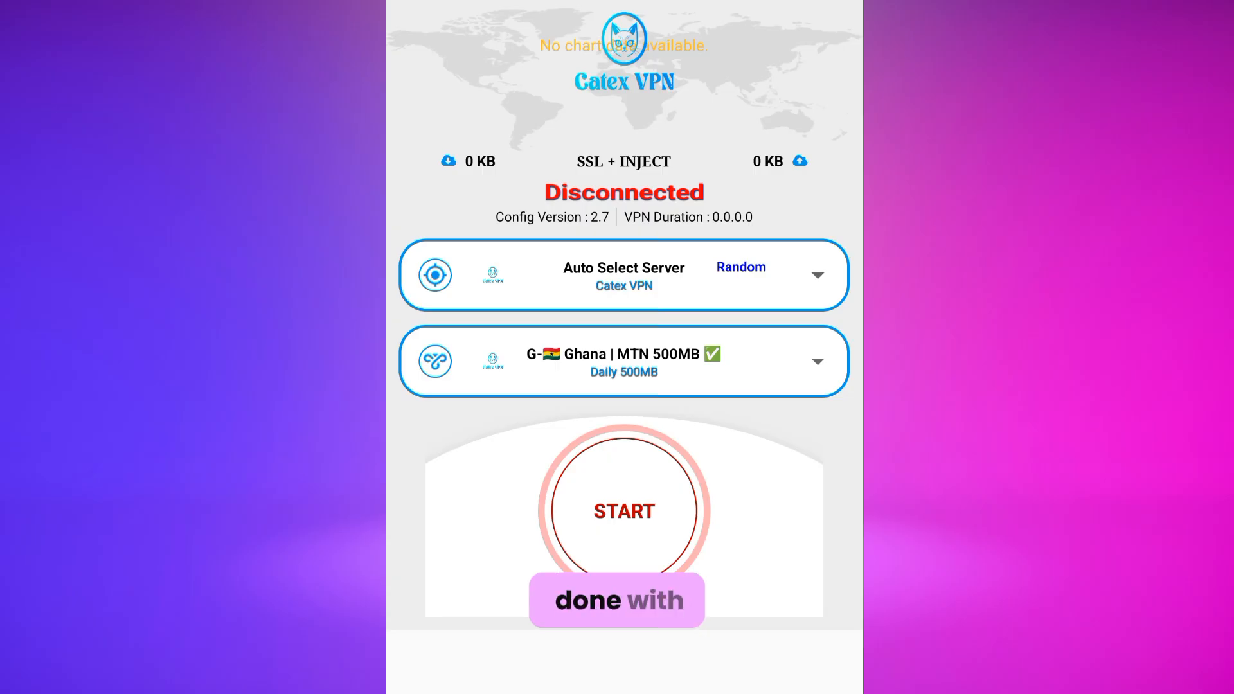
Launch the connection with START so the VPN begins connecting on the Ghana MTN 500MB package
left_click(623, 511)
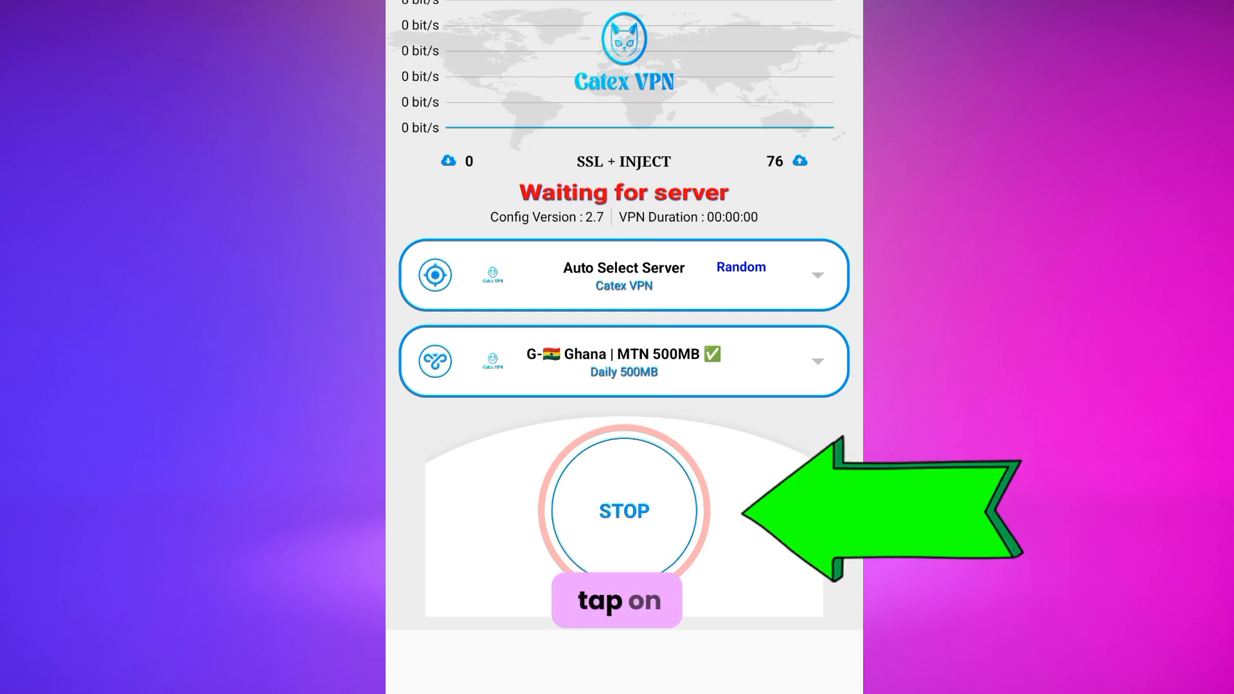
left_click(622, 510)
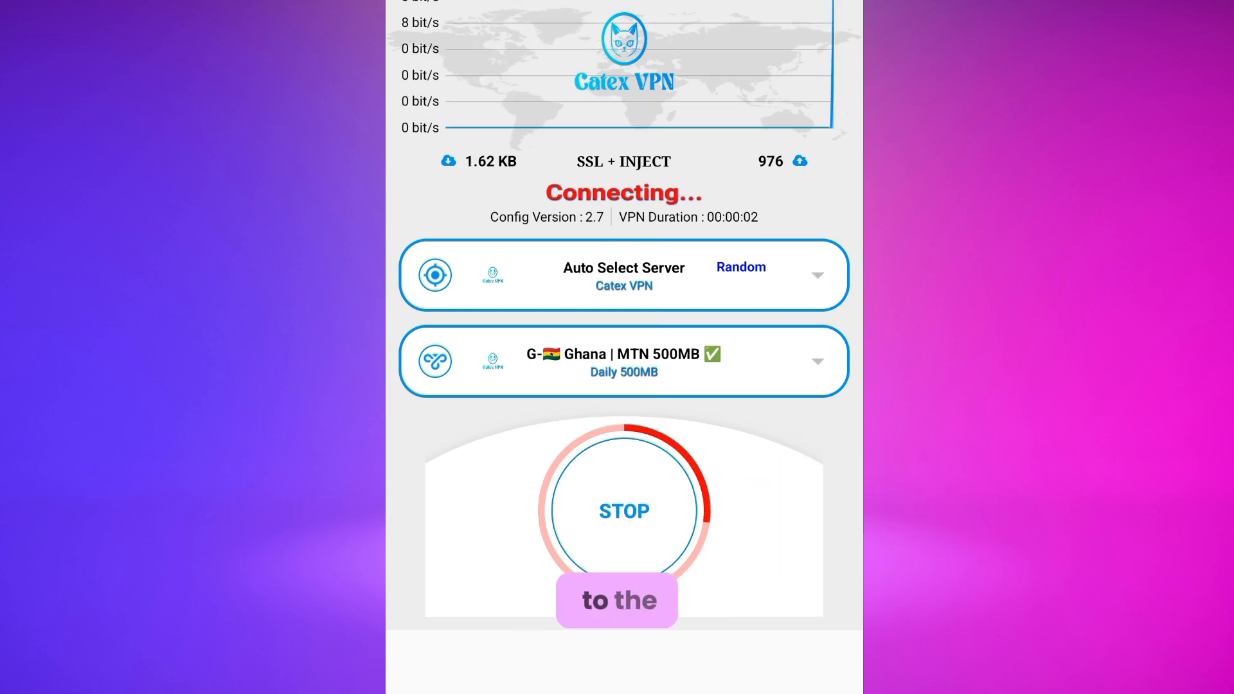